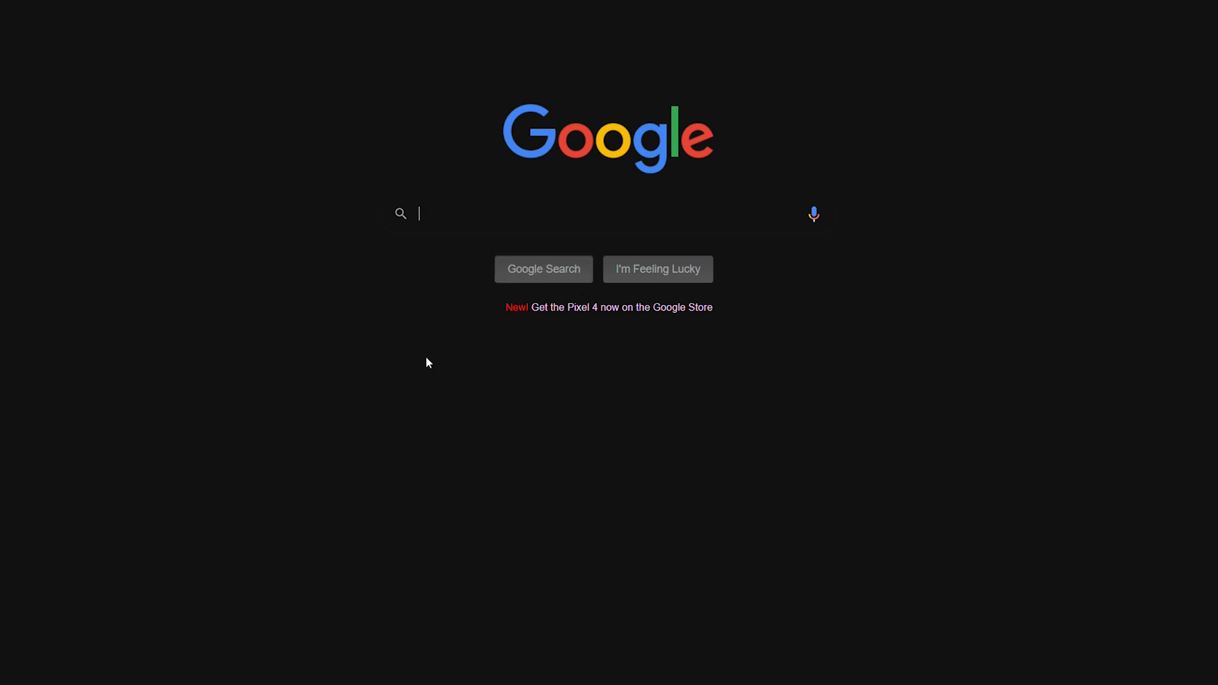
Leave the Dark Reader site and return to Google's dark-themed home page
text(video introduction)
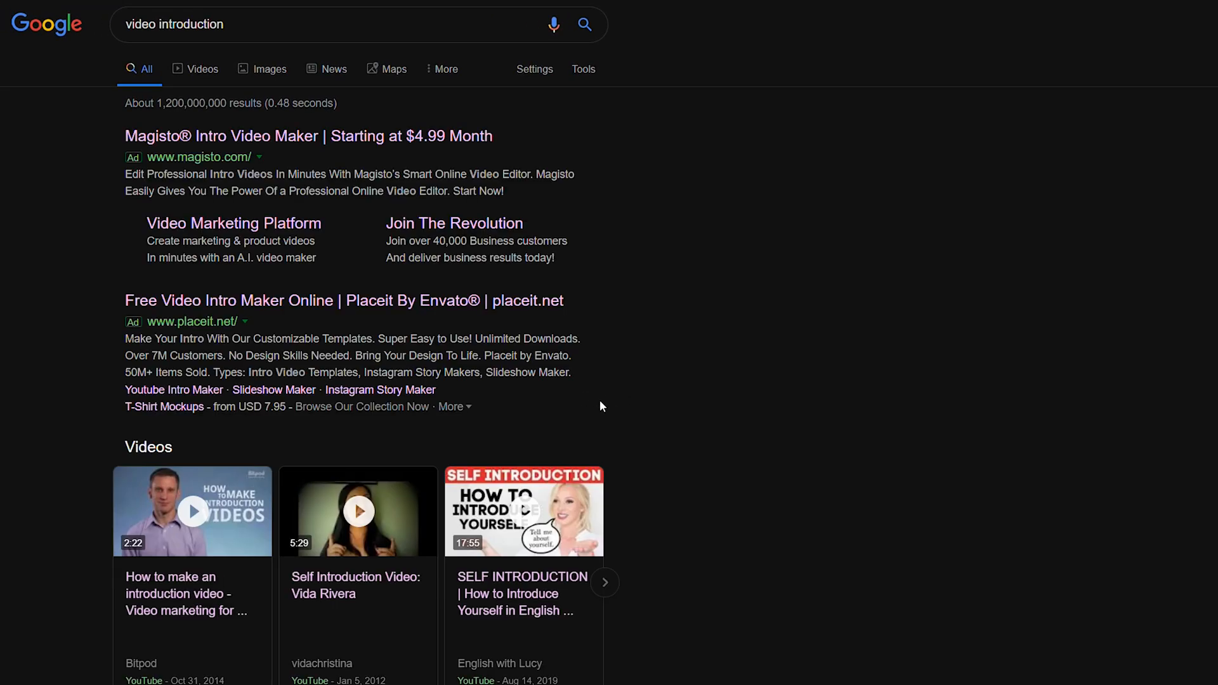
mouse_move(701, 287)
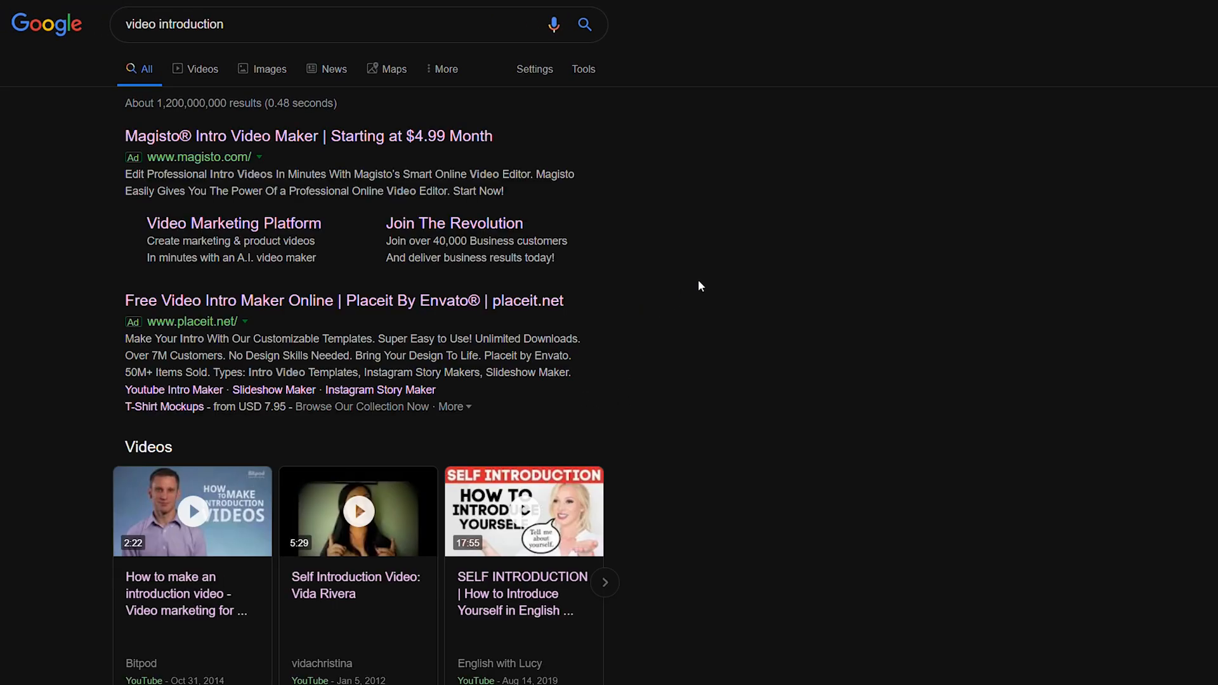
mouse_move(935, 403)
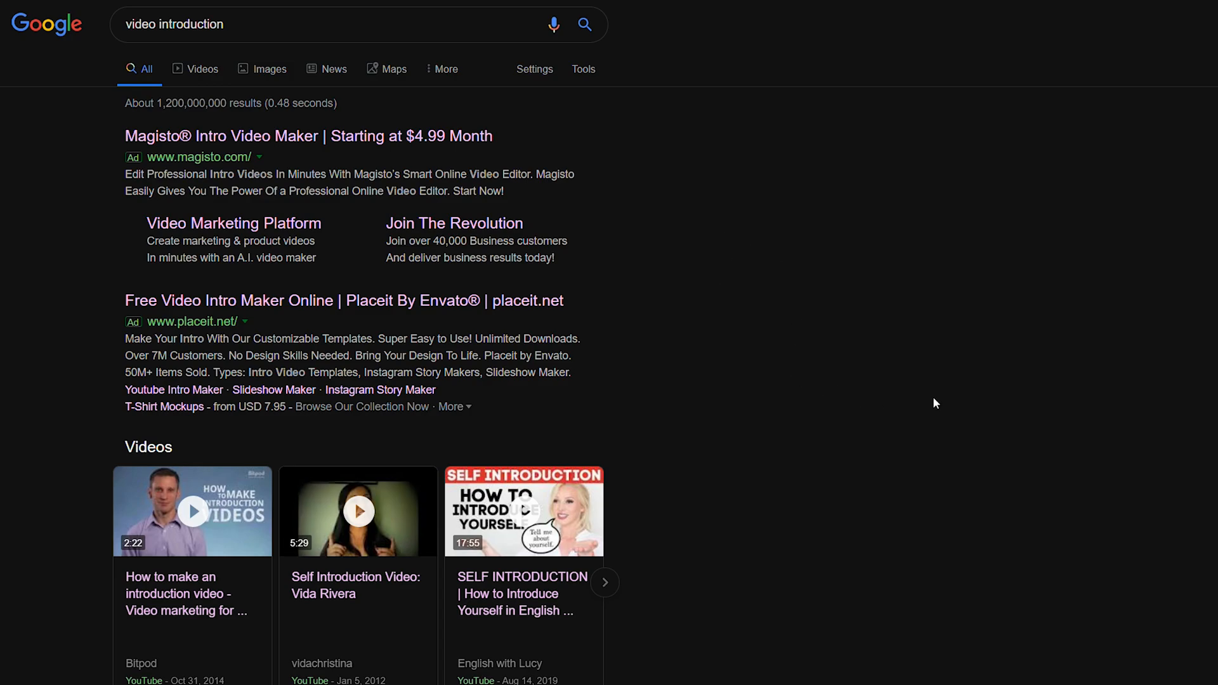
scroll(down, 3)
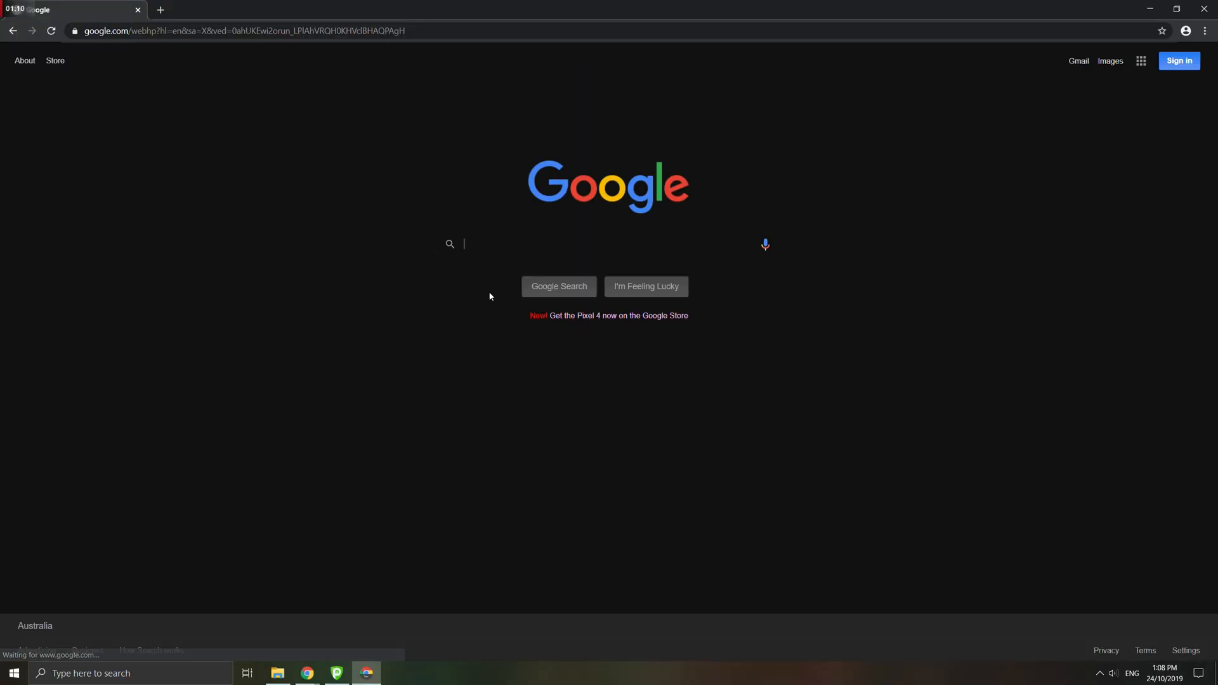
text(dan)
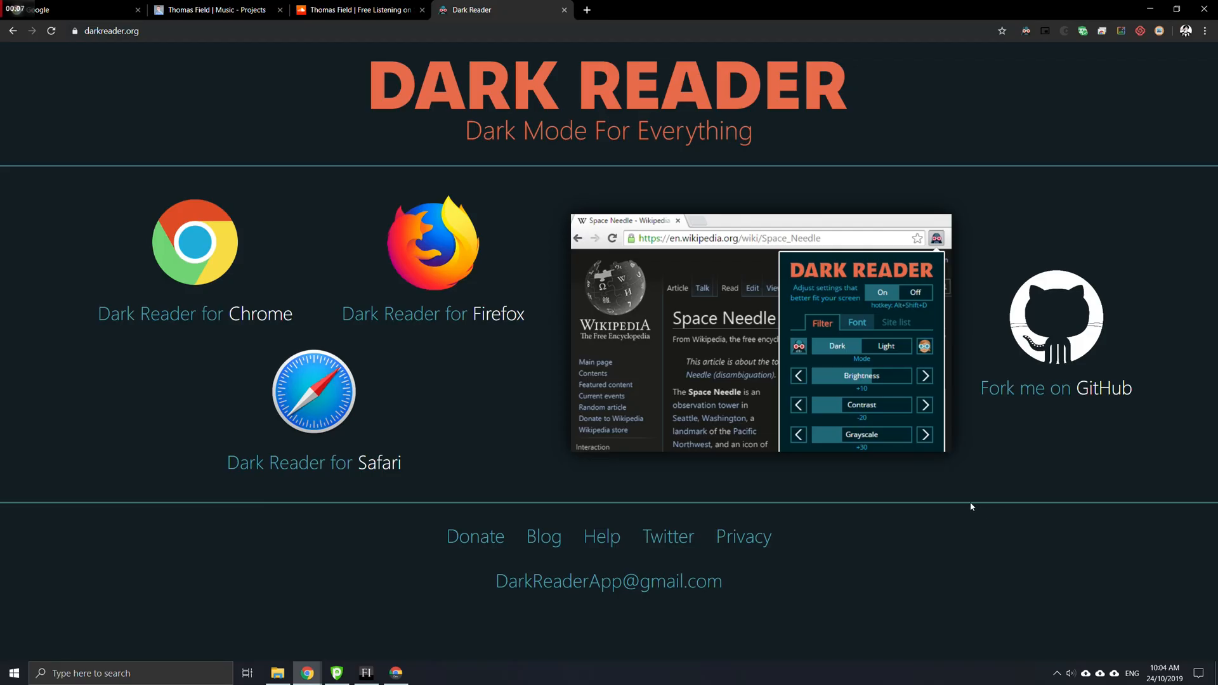
click(359, 9)
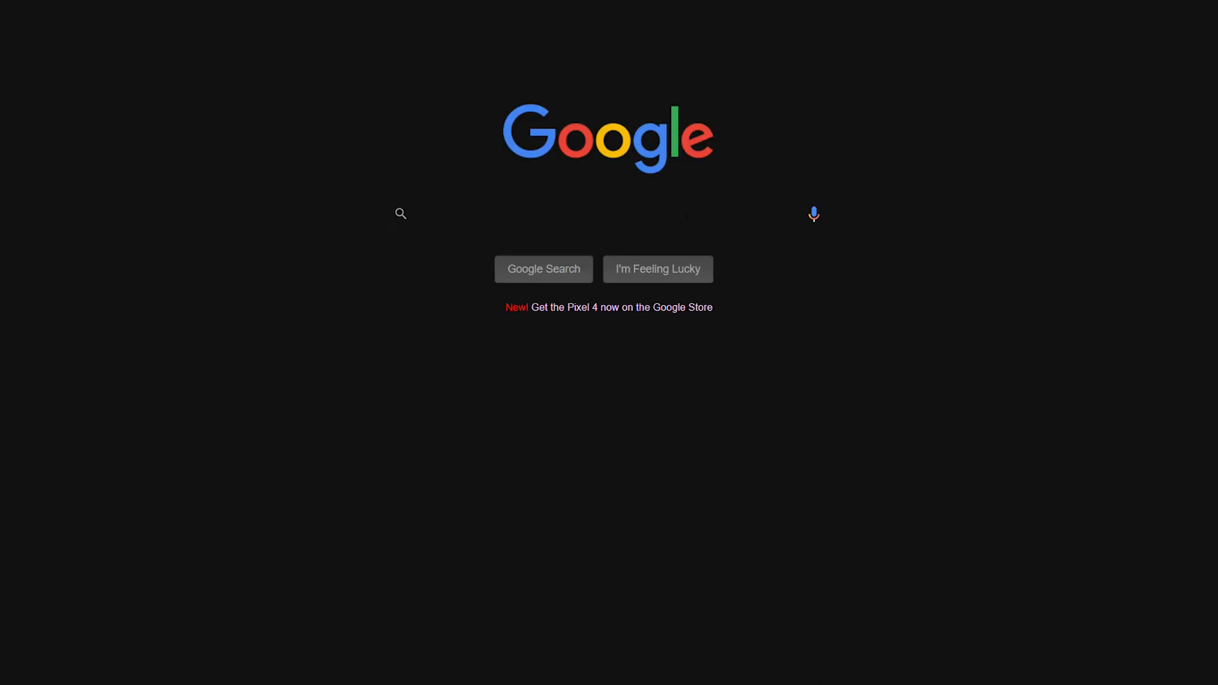
Search Google for 'chrome dark mode', then view About Chrome OS version 79 details
text(chrome dark mo)
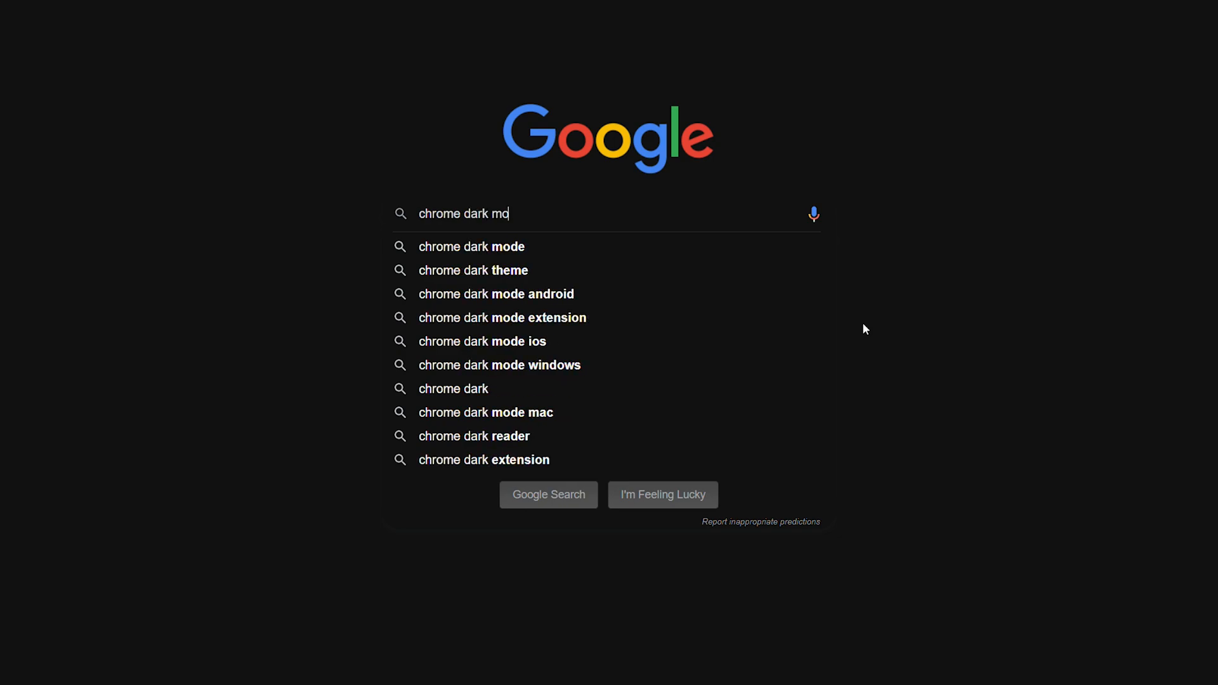
click(471, 247)
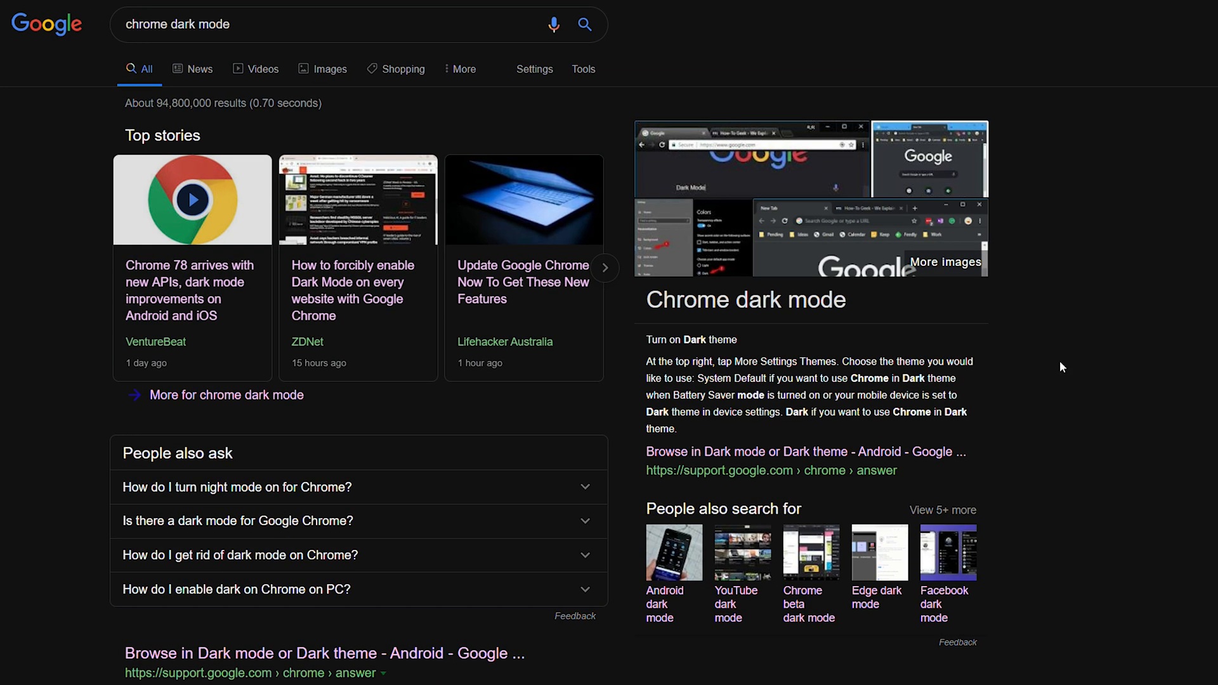
mouse_move(1100, 358)
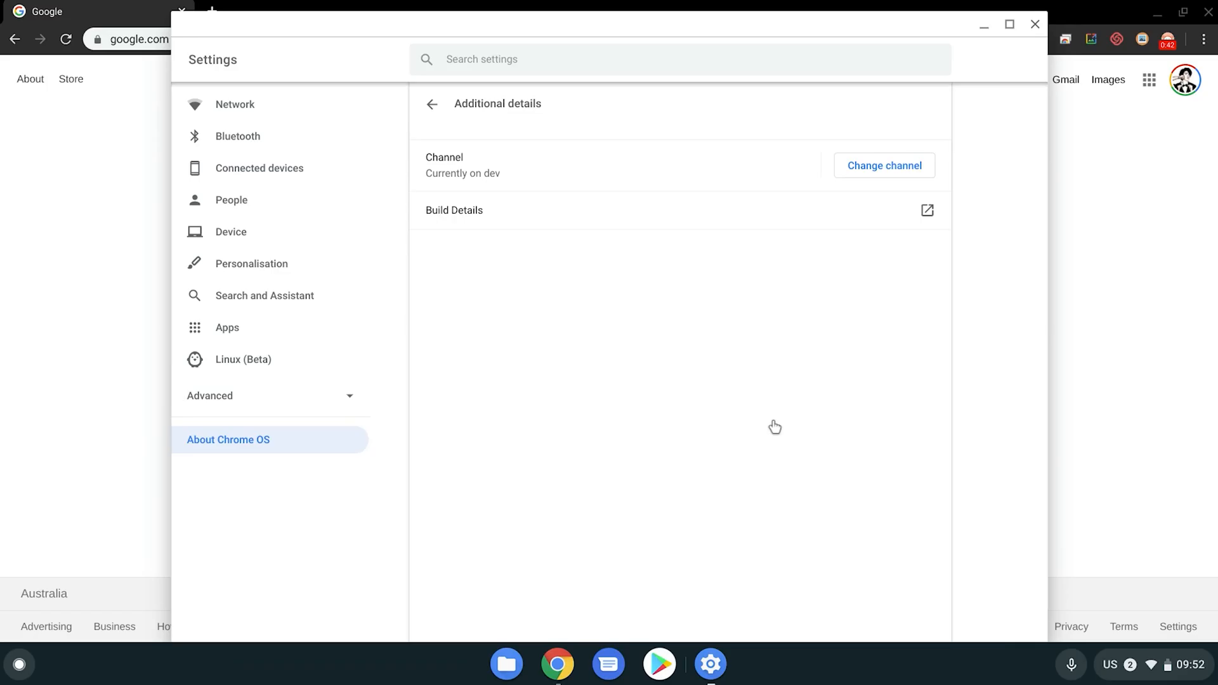
click(431, 104)
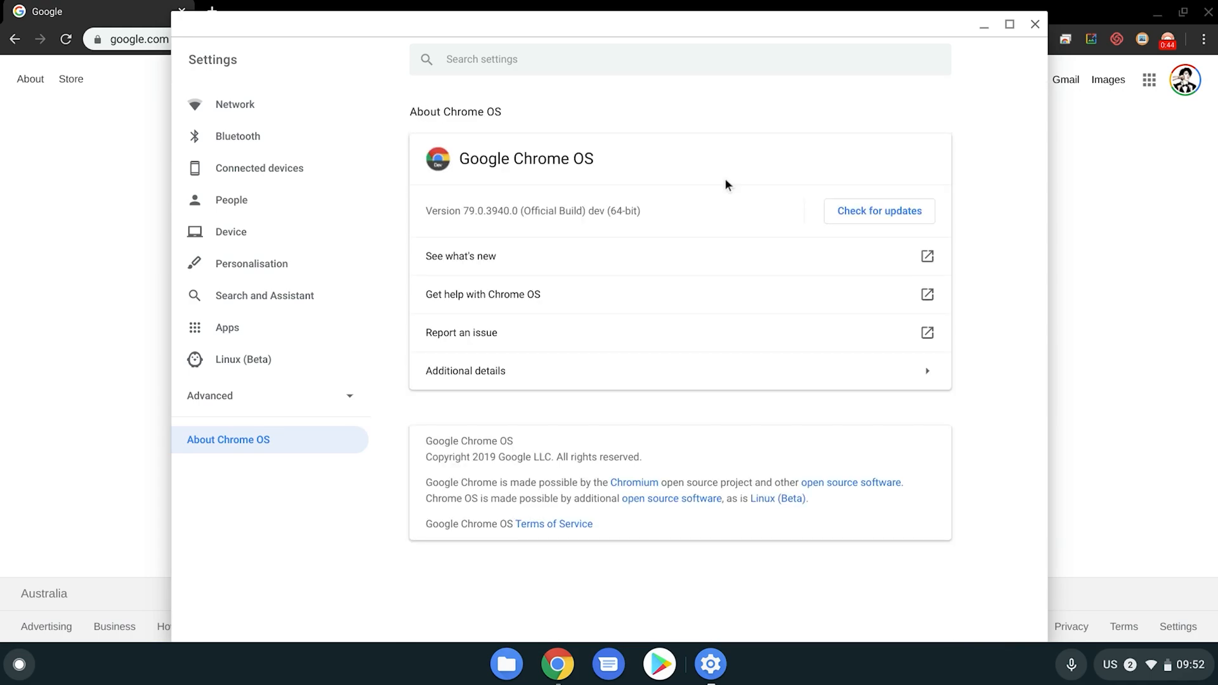
click(879, 211)
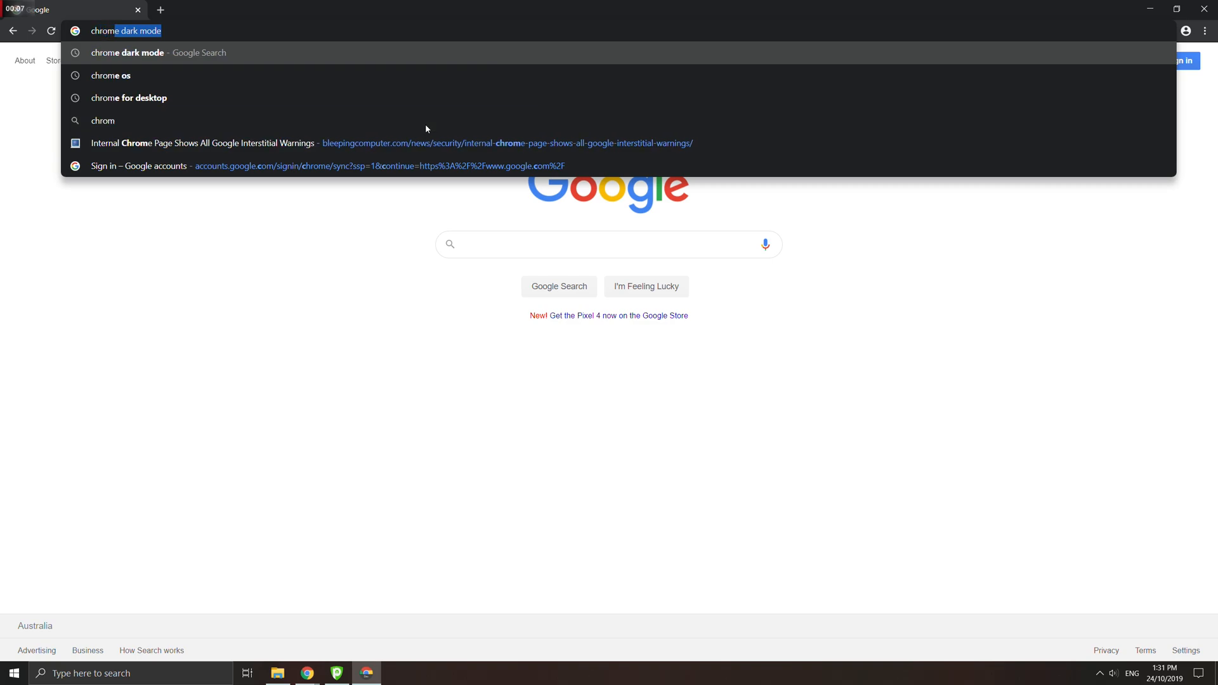
Enable Force Dark Mode for Web Contents among chrome://flags 'dark' results and restart Chrome
text(chrome://flags)
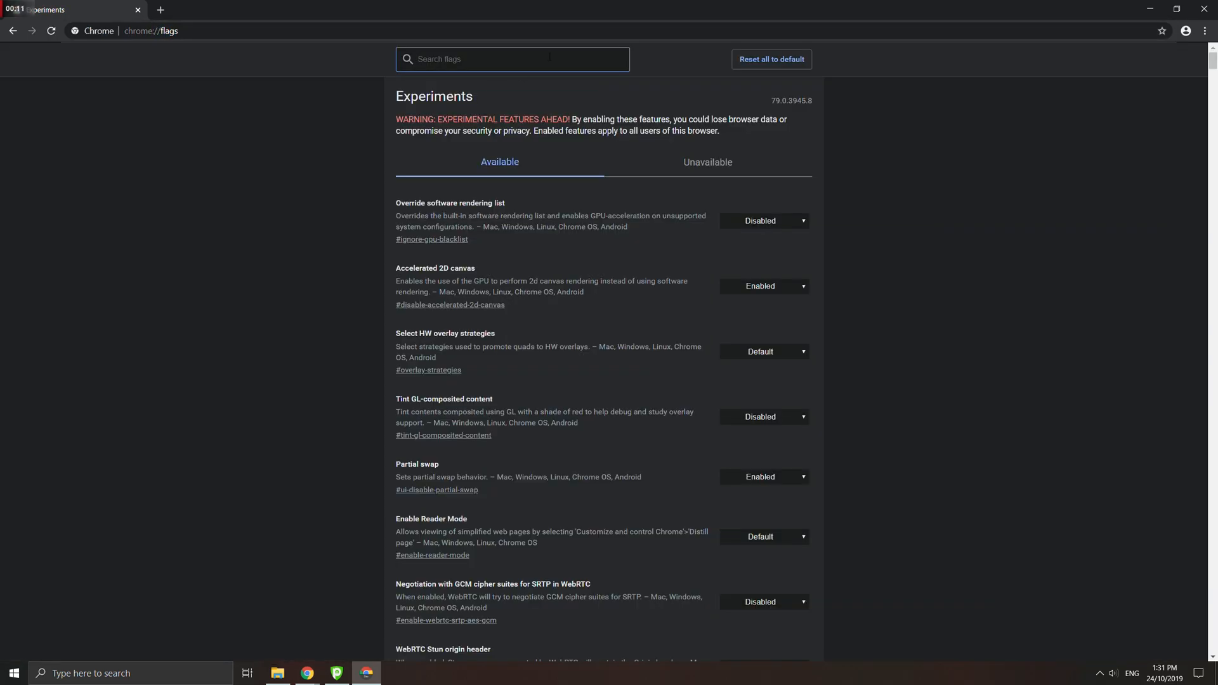
text(dark)
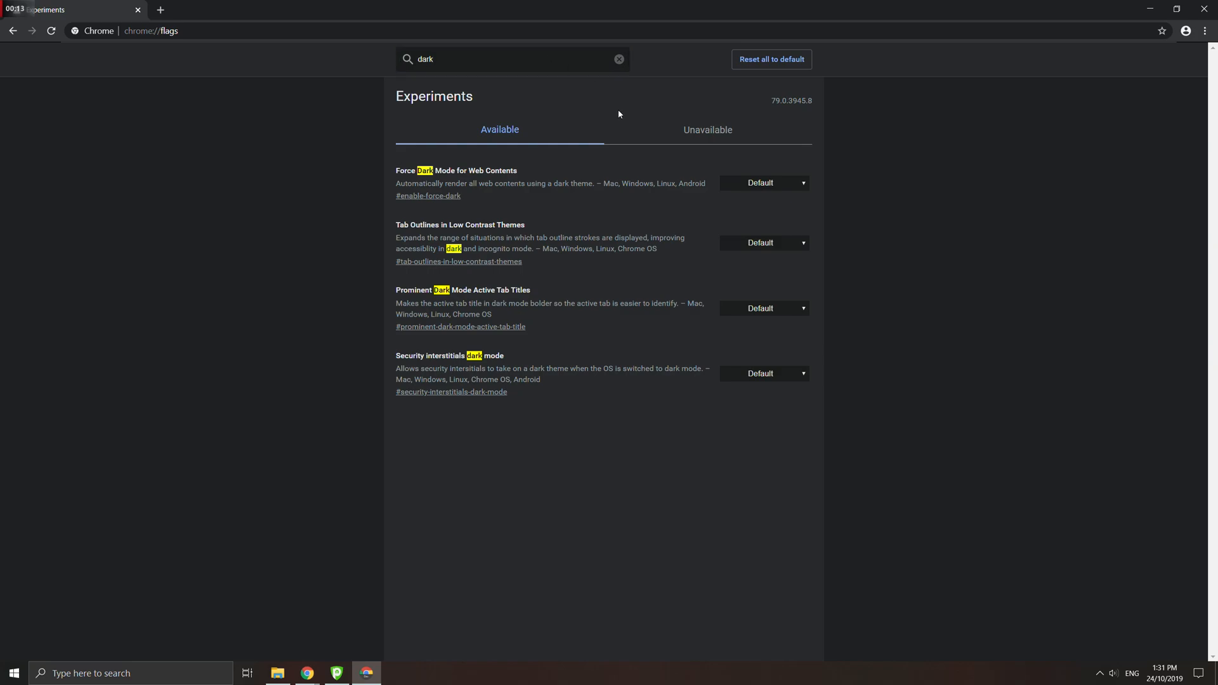
click(764, 183)
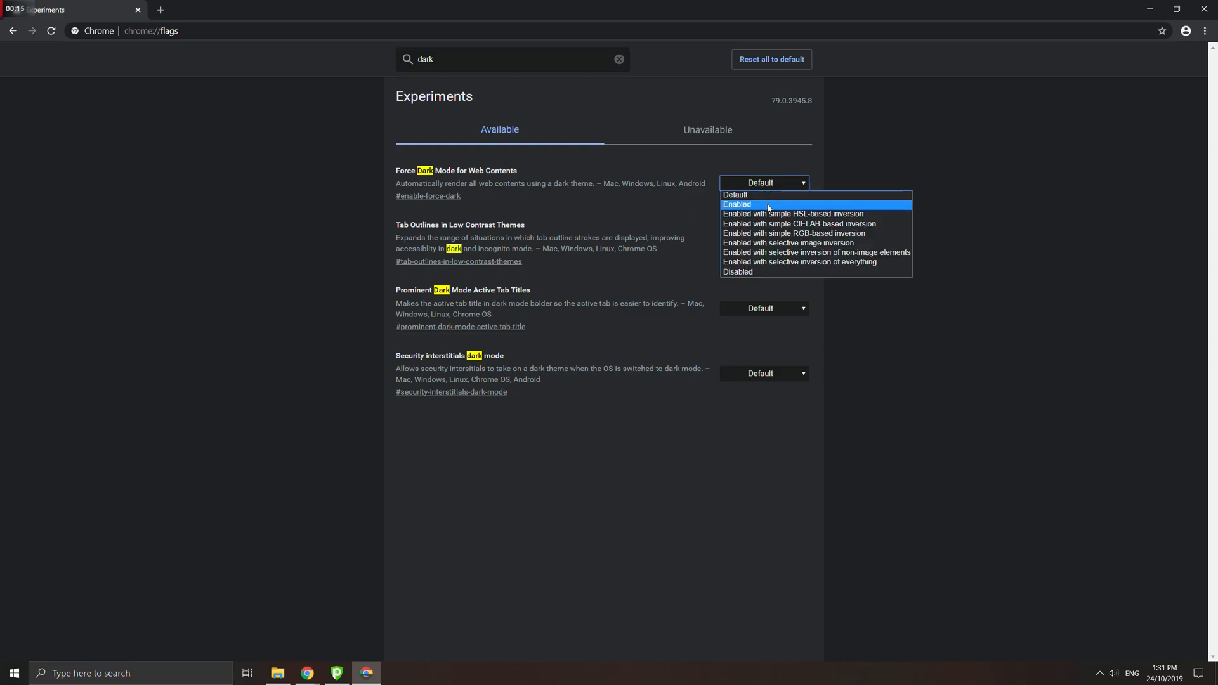
click(737, 204)
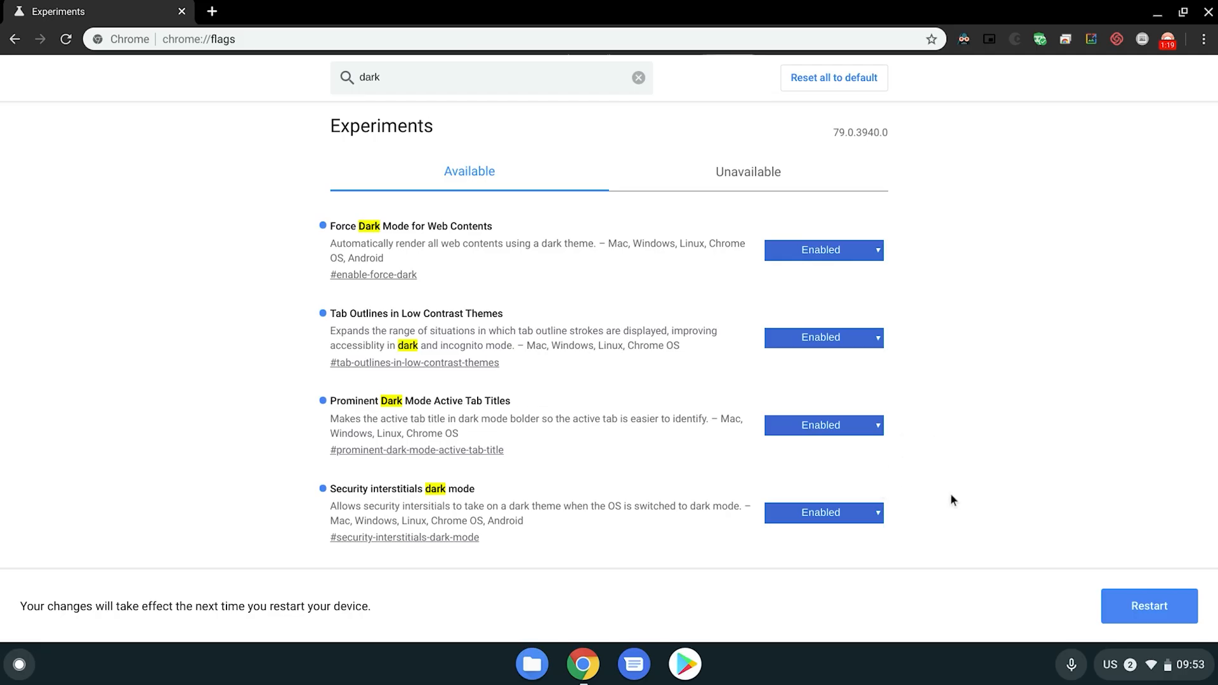
click(637, 77)
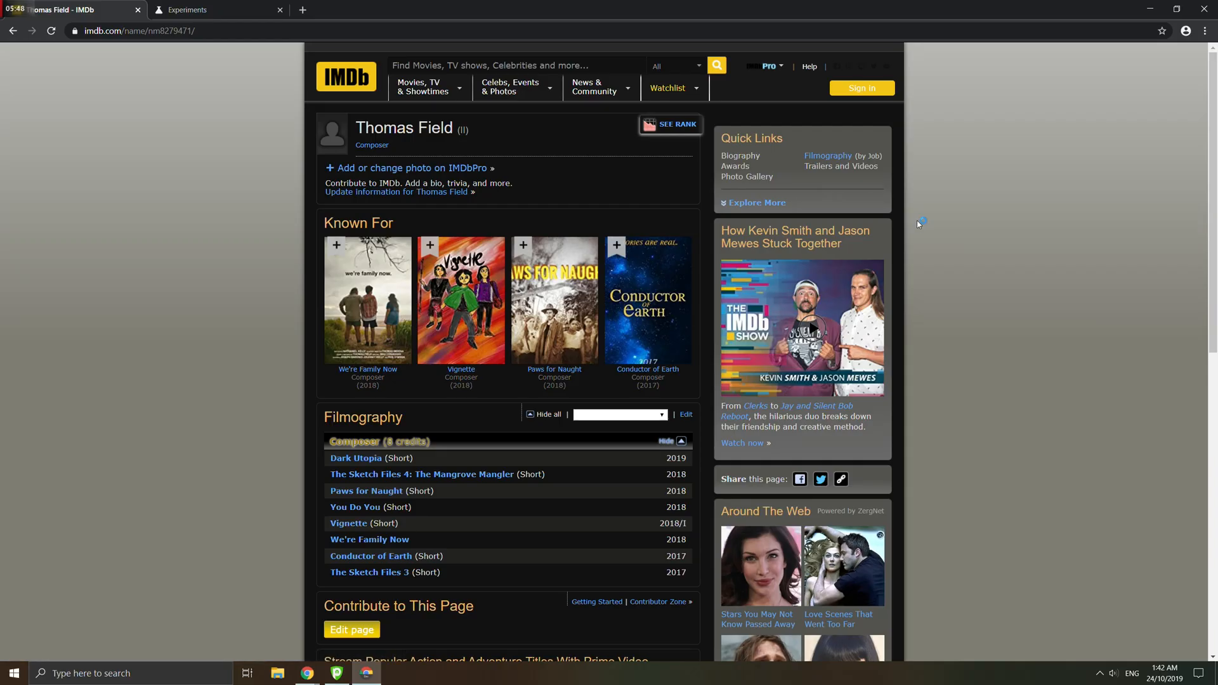
scroll(down, 3)
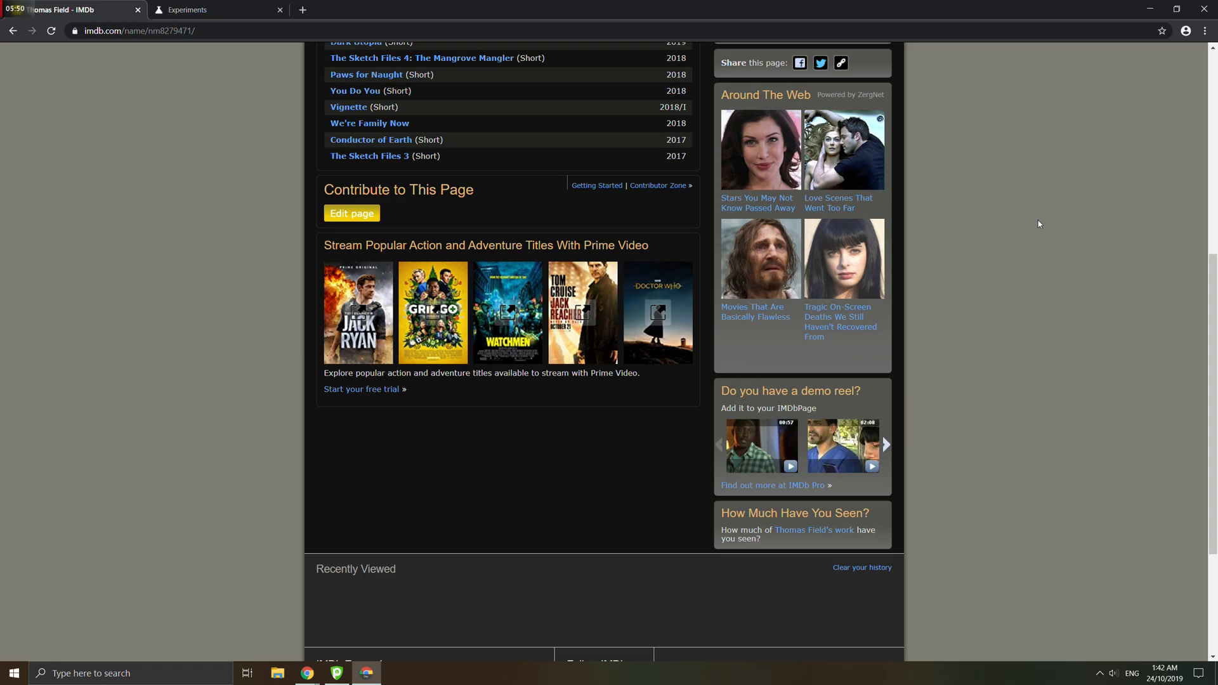
scroll(up, 3)
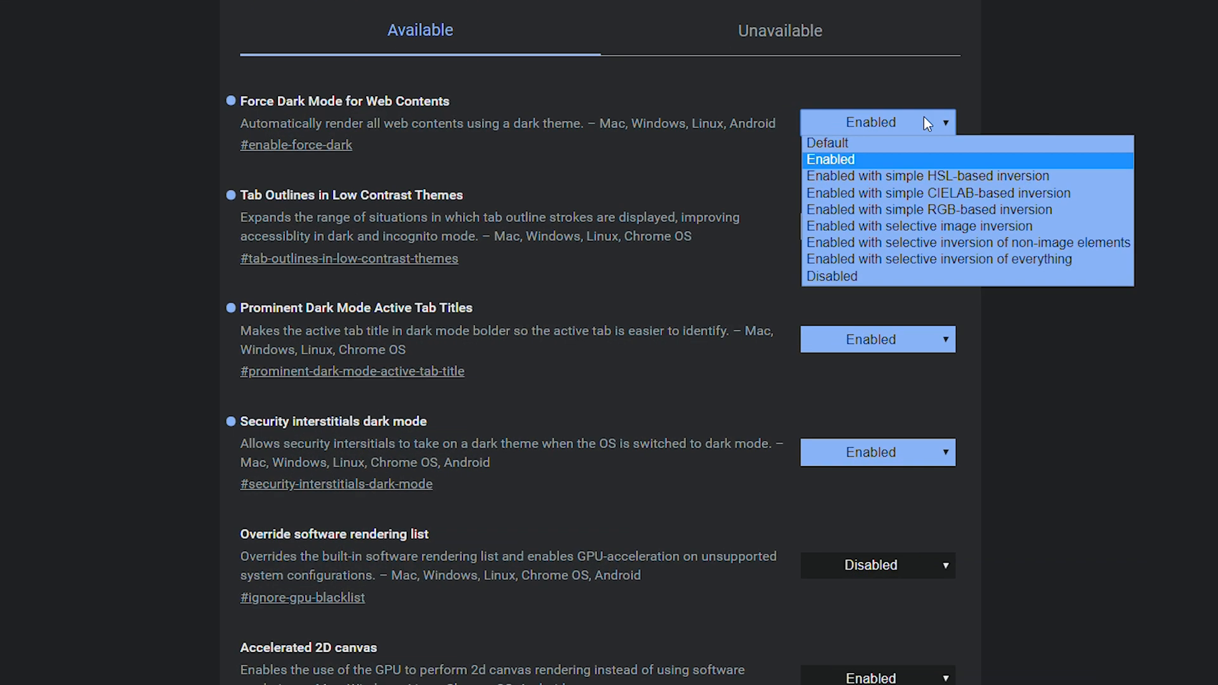
mouse_move(920, 236)
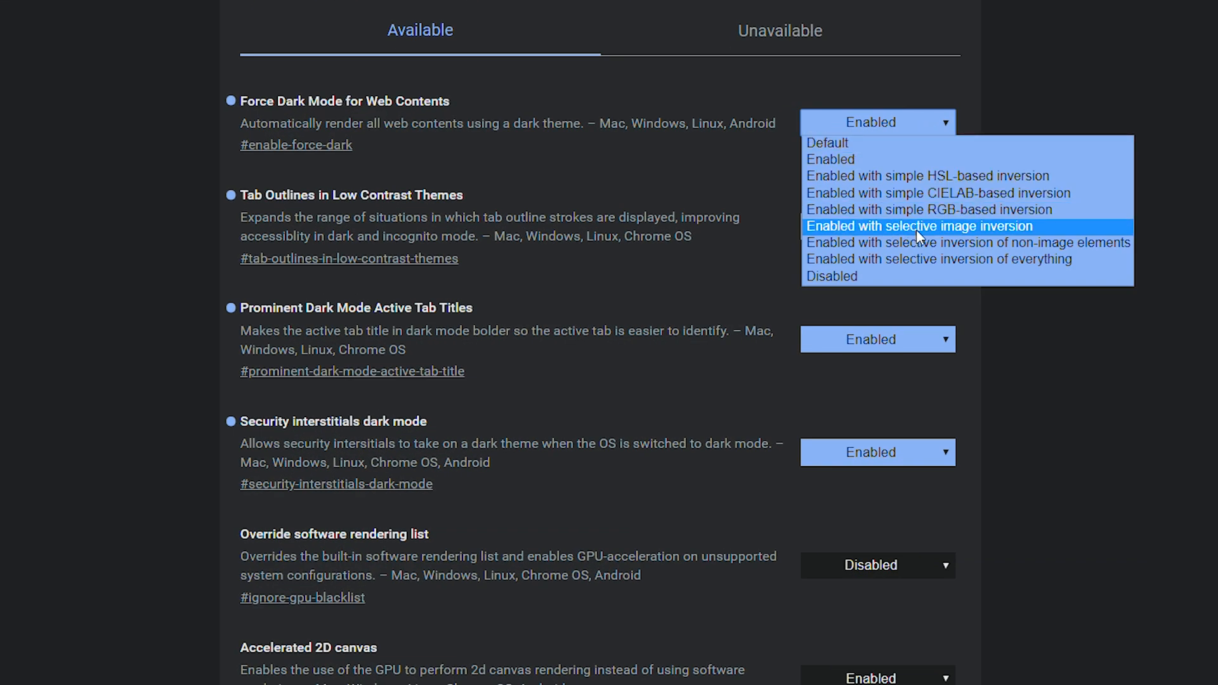
mouse_move(932, 265)
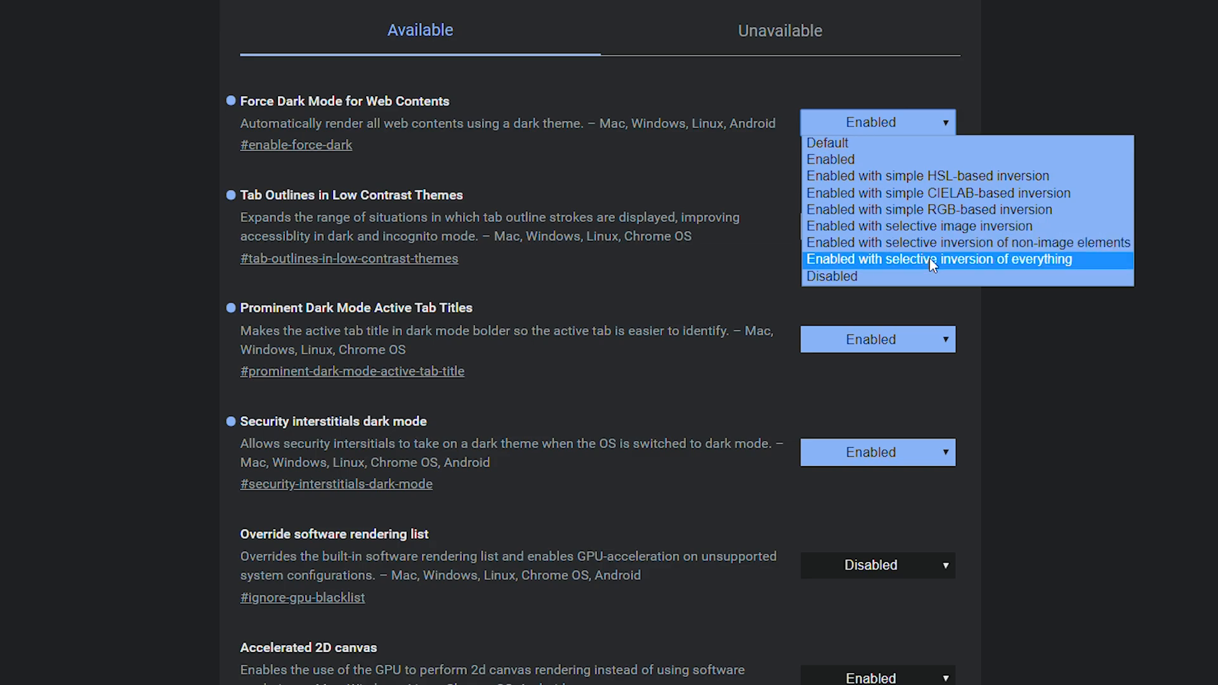
Choose 'Enabled with selective inversion of everything' for Force Dark Mode for Web Contents
click(939, 259)
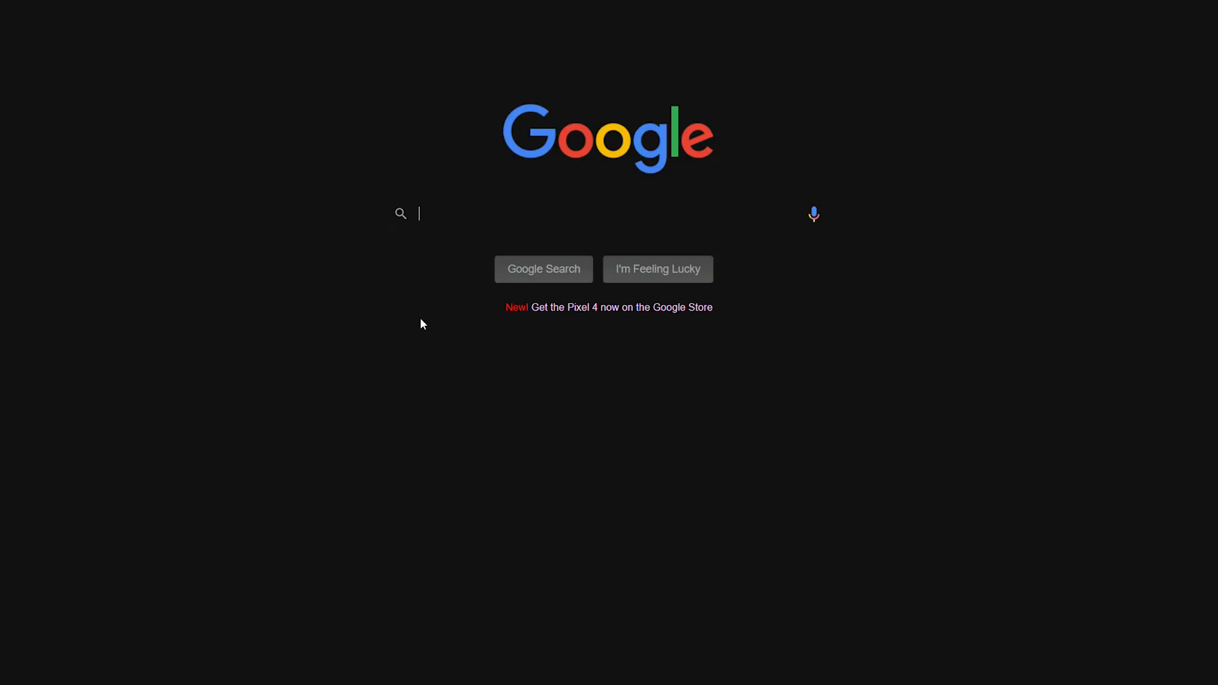
mouse_move(467, 398)
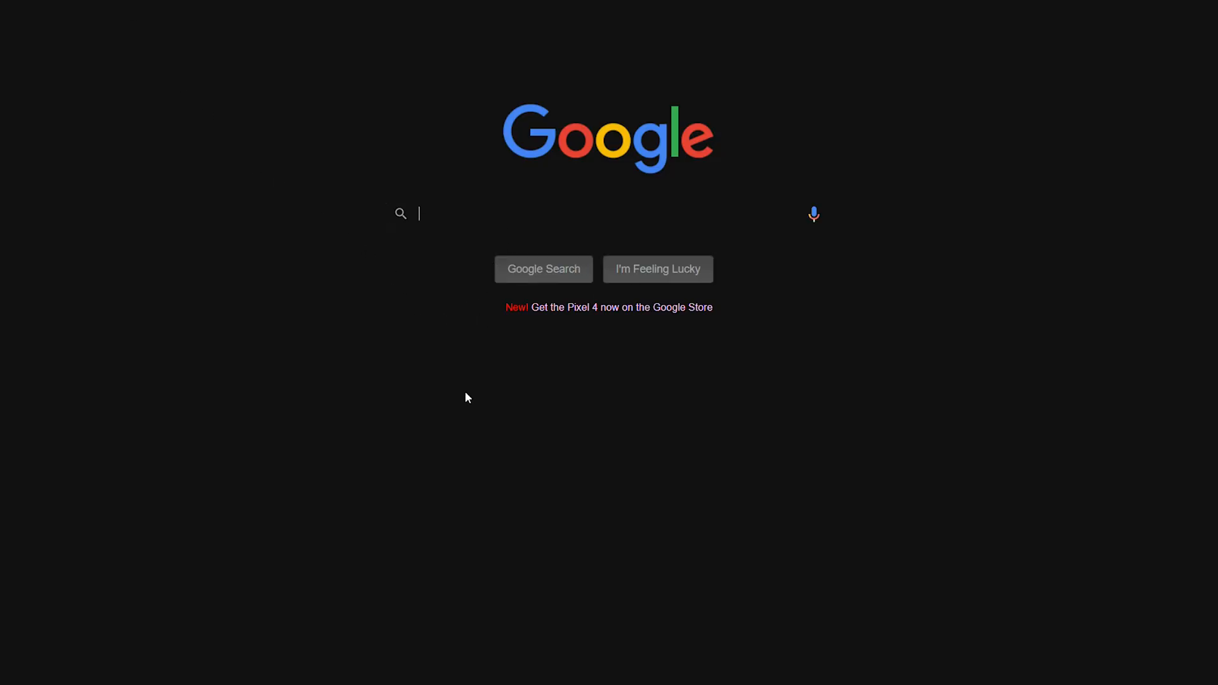
text(mobile)
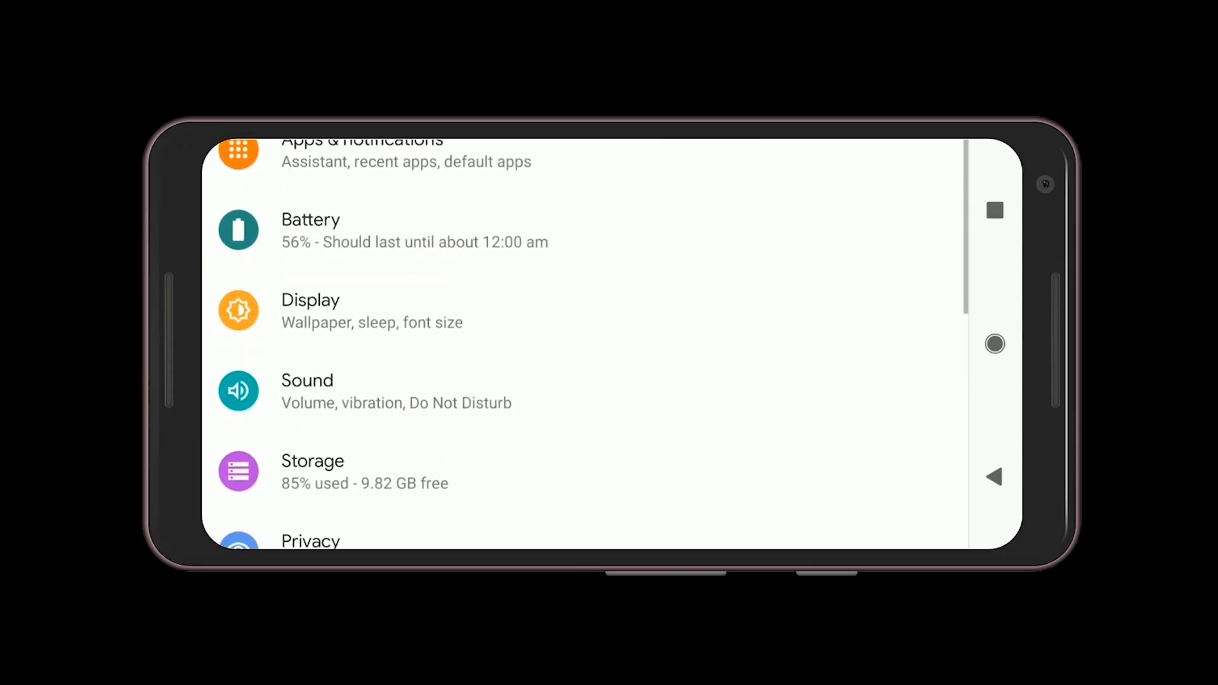
Turn on Android's system Dark theme and Chrome's Dark theme, then search flags for 'Dark'
click(310, 300)
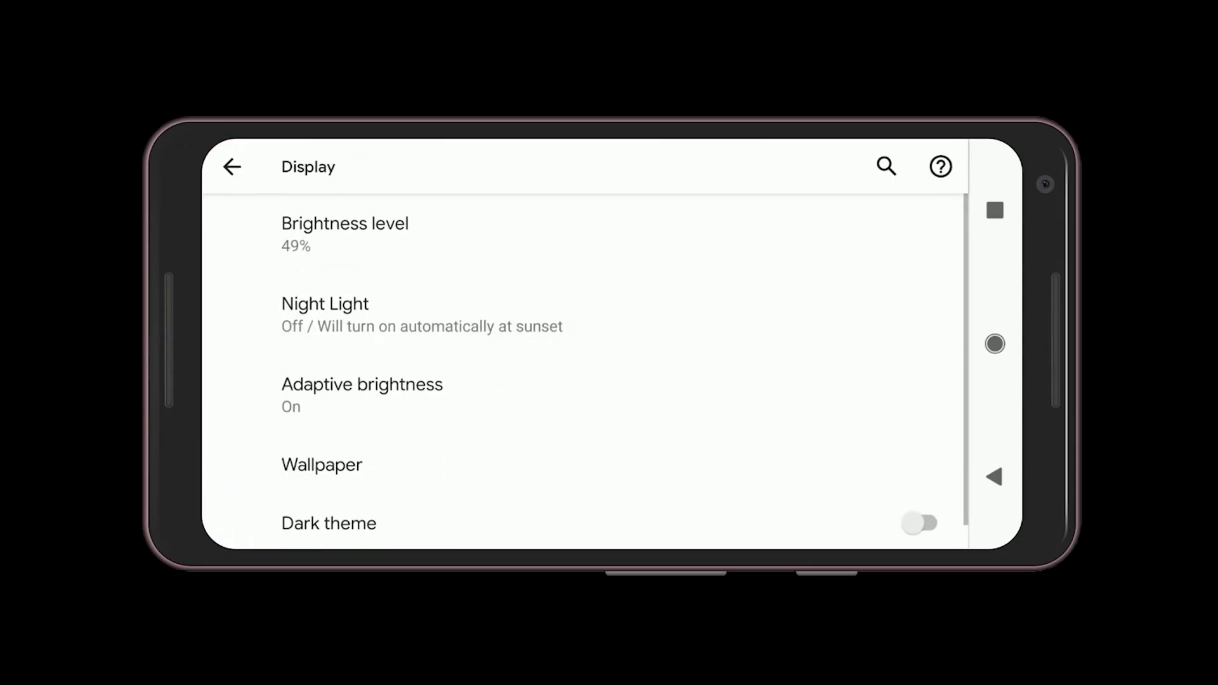
click(922, 523)
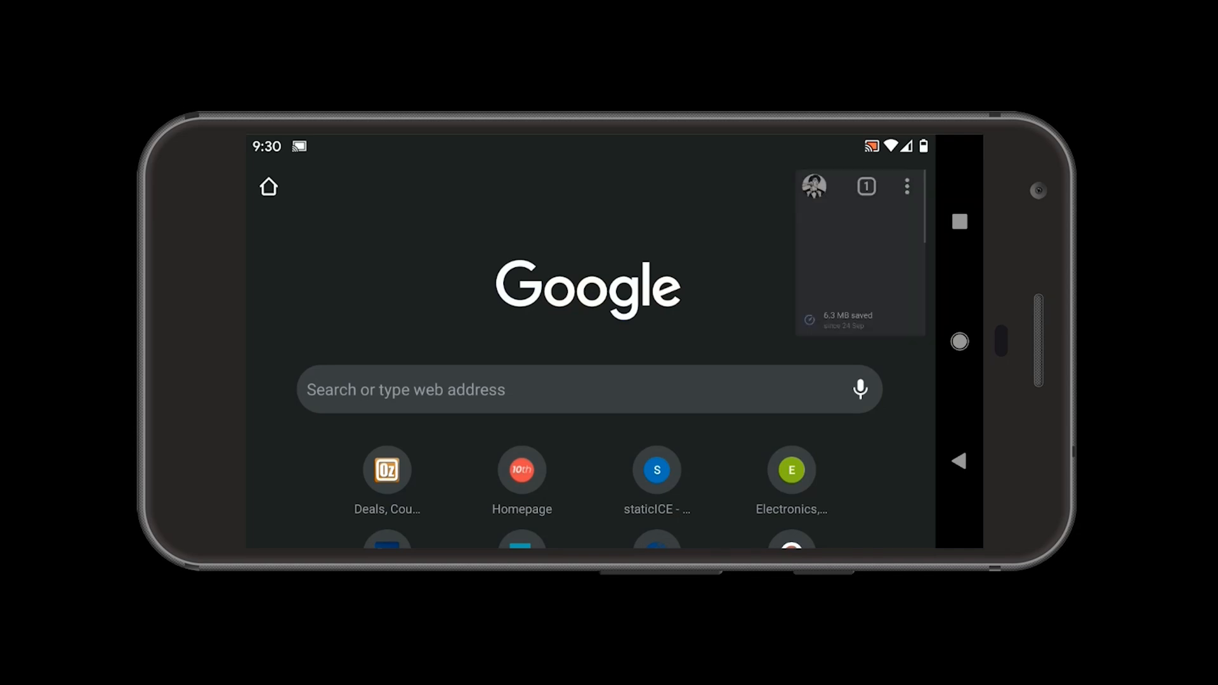
click(906, 186)
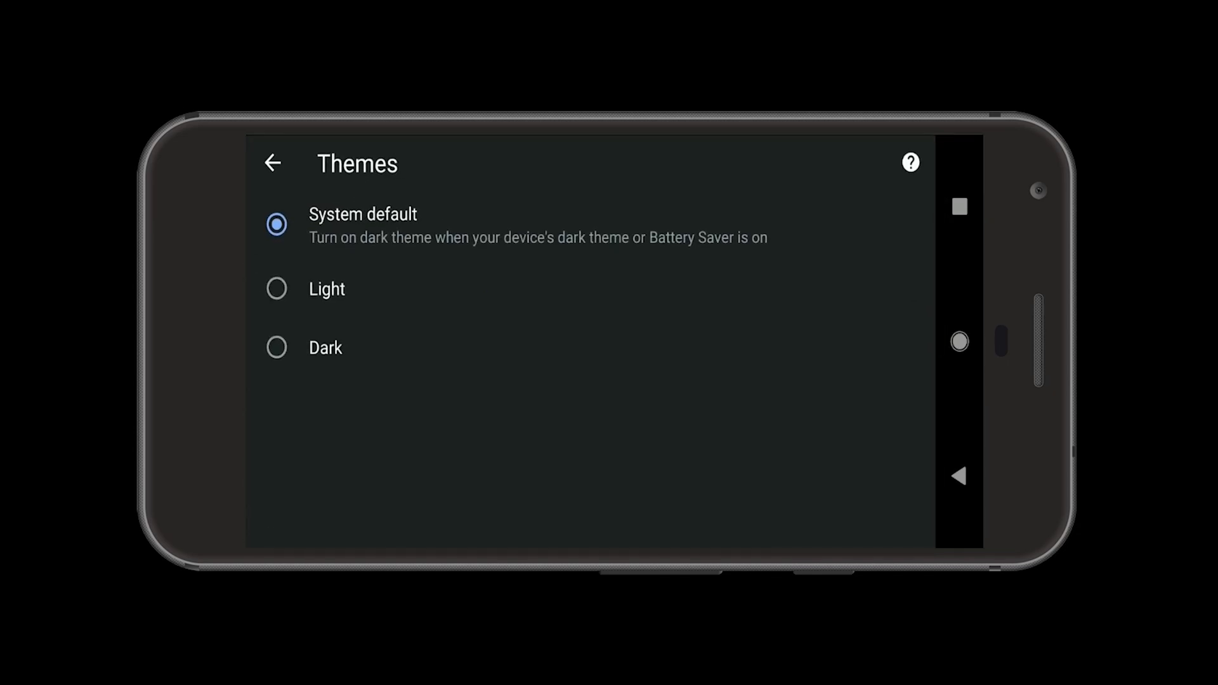
click(277, 289)
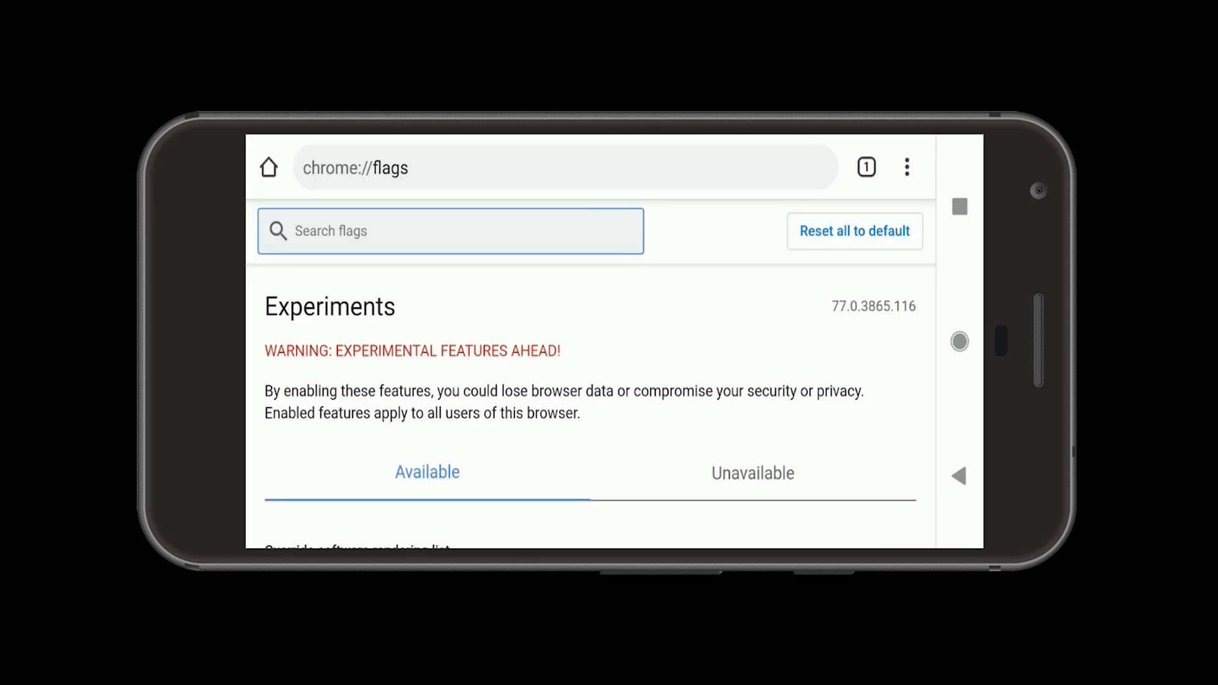
text(Dark)
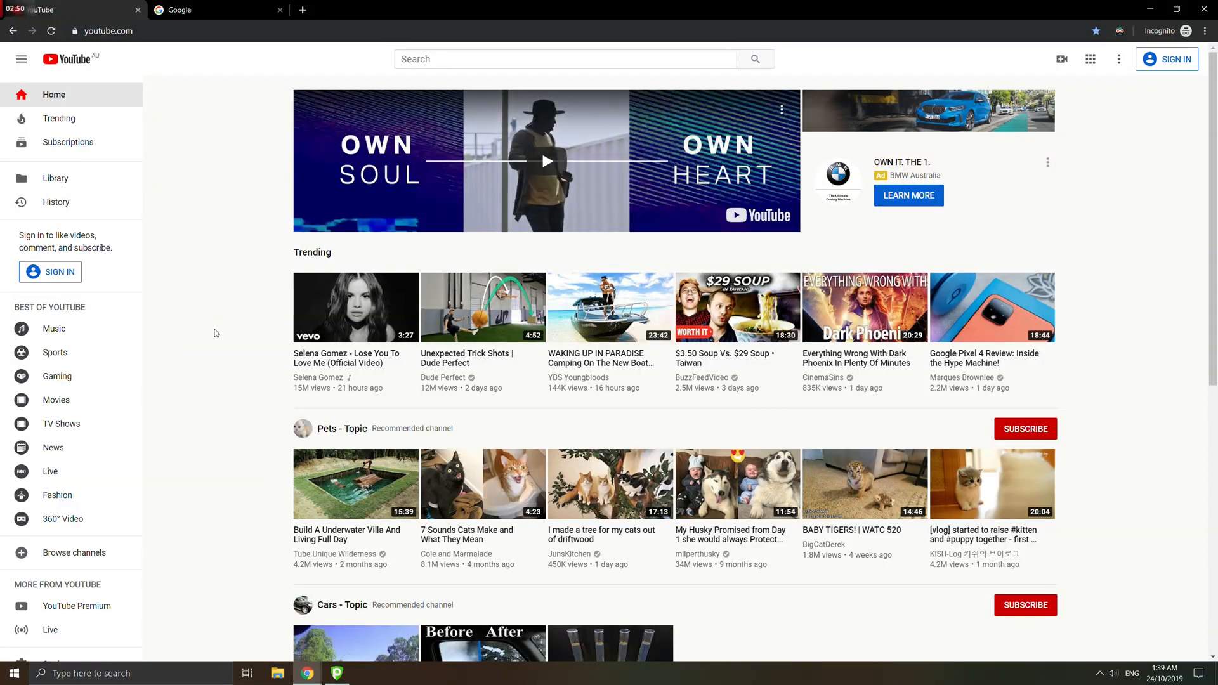
Open the Dark Reader extension popup with its filter settings on the IMDb page
scroll(down, 3)
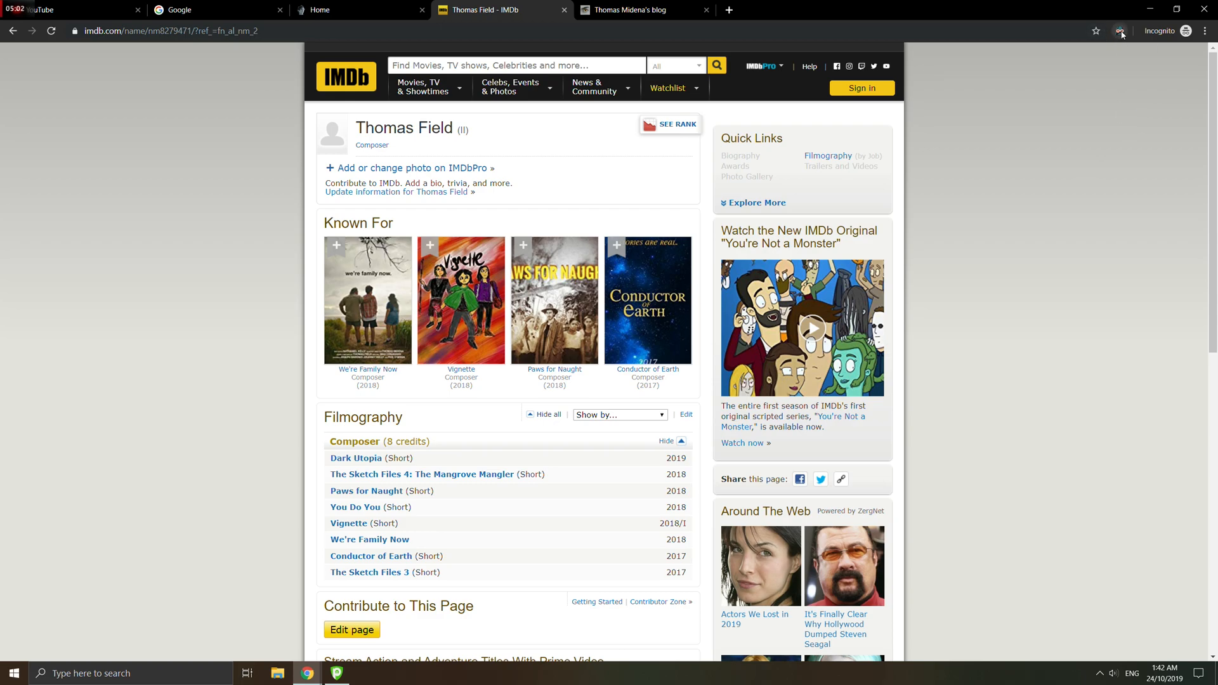
click(1120, 31)
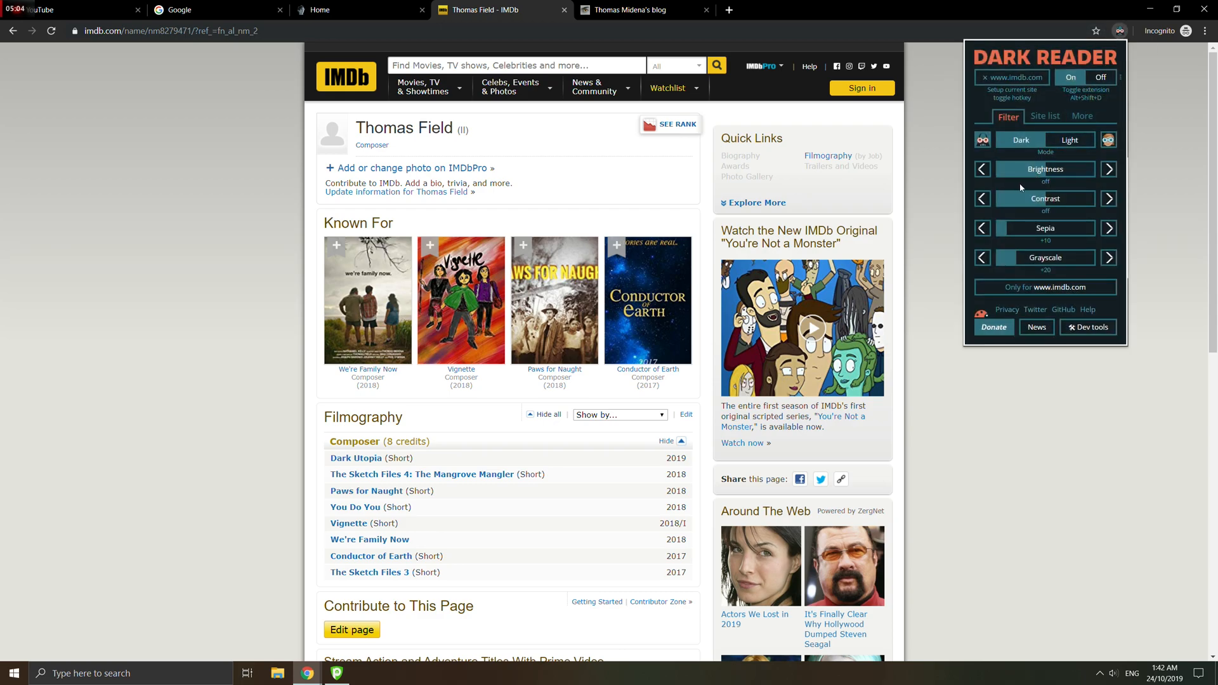
click(1012, 77)
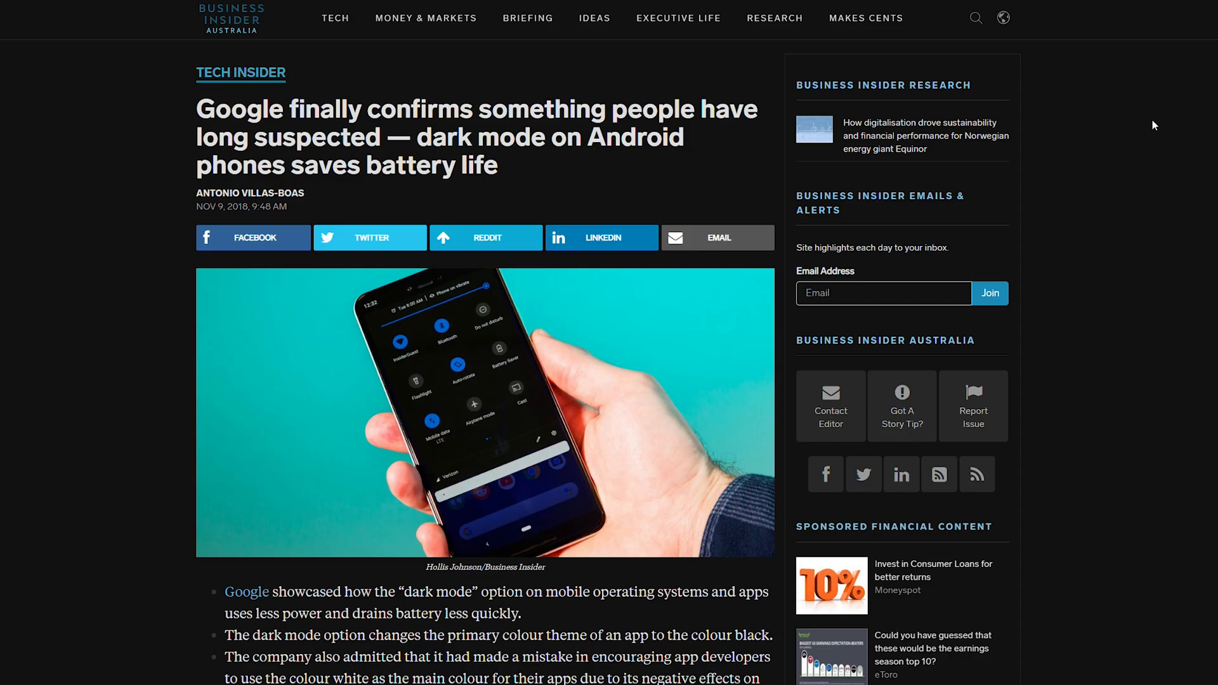
mouse_move(1119, 228)
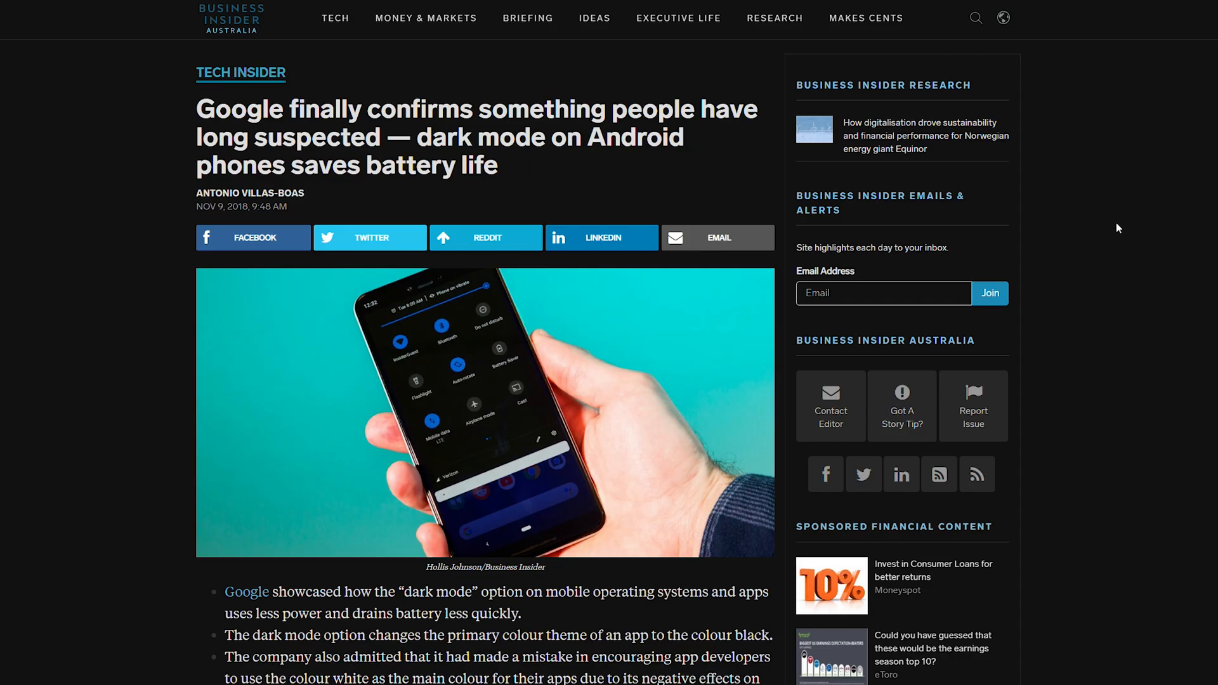
scroll(down, 3)
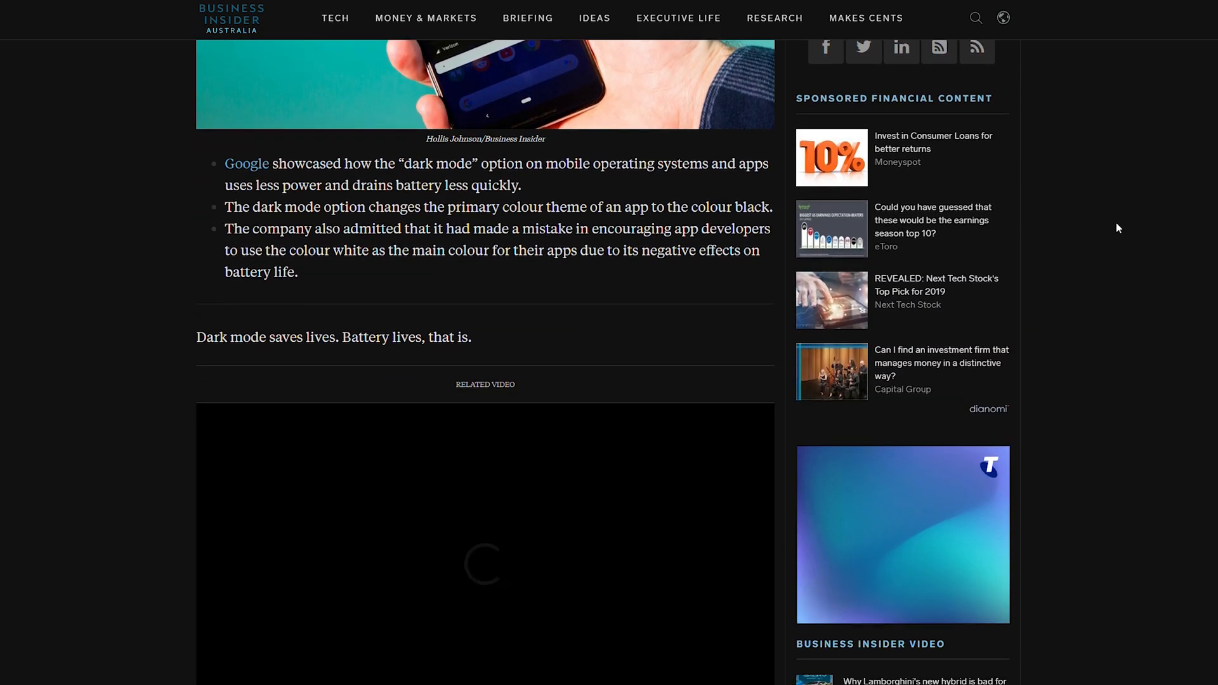
scroll(down, 3)
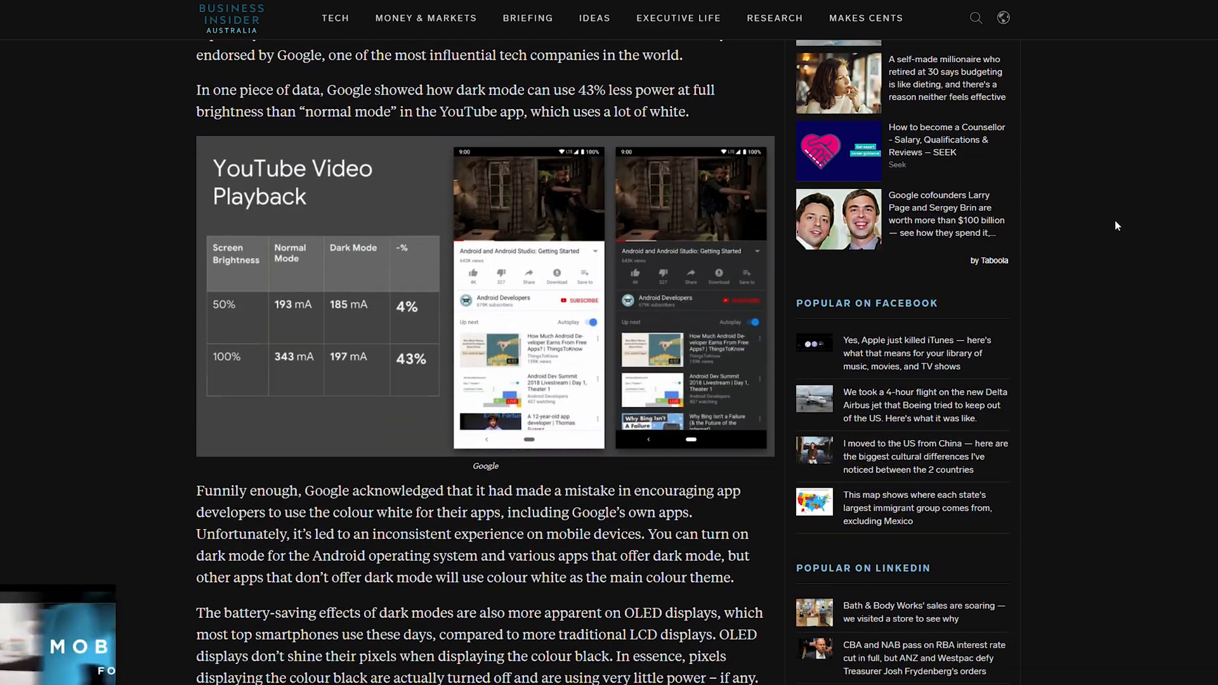